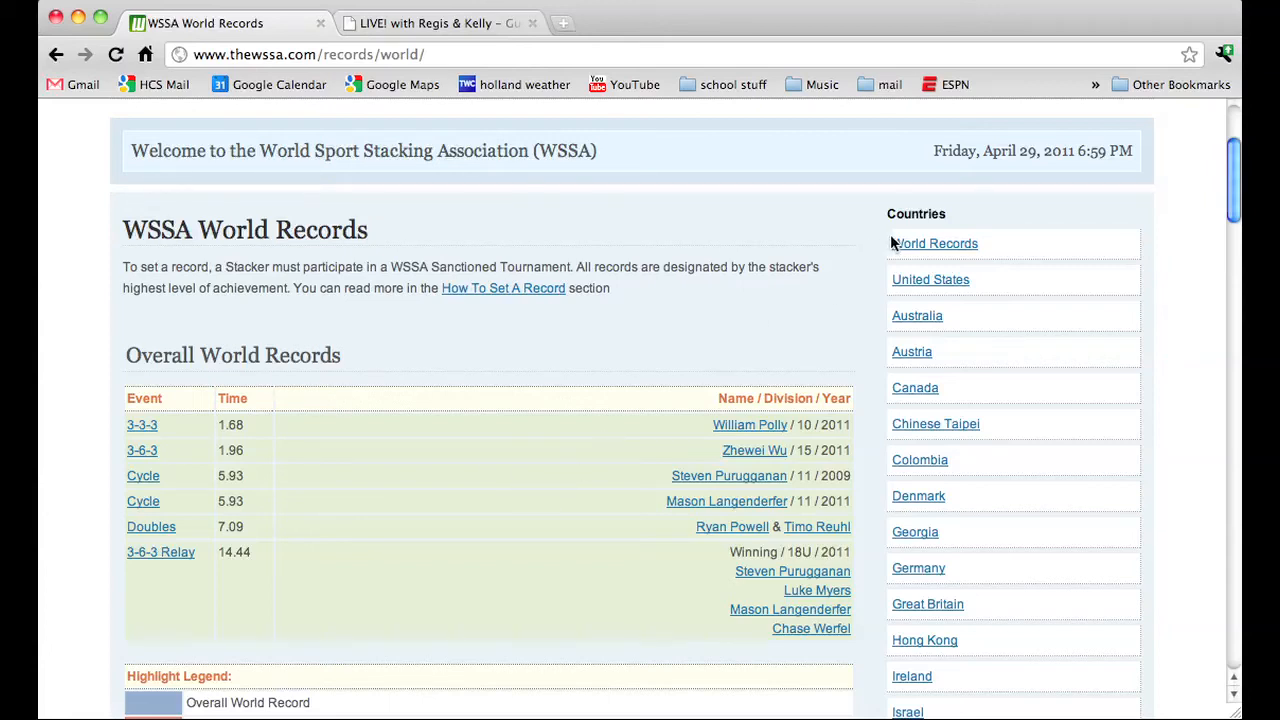
Reload the WSSA World Records page via the World Records sidebar link.
{"action": "left_click", "coordinate": [934, 243]}
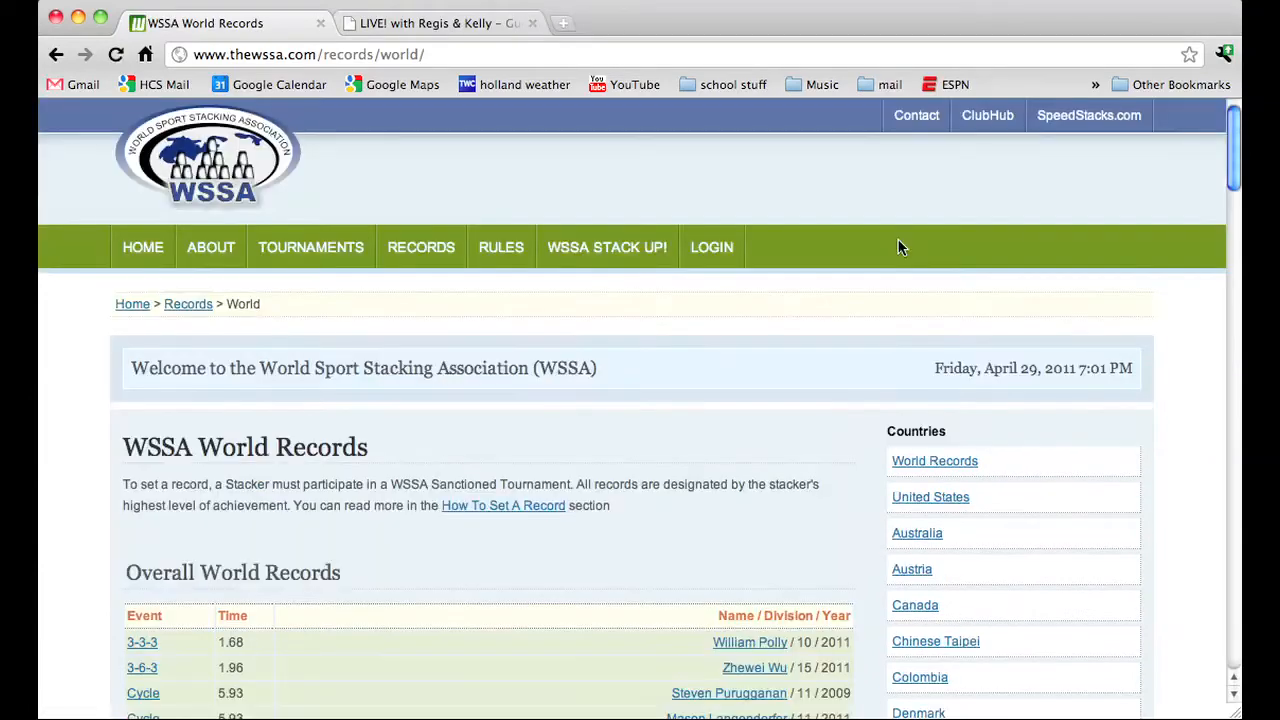
Scroll to the World Divisional Records table with its 3-3-3, 3-6-3 and Cycle columns.
{"action": "scroll", "scroll_direction": "down", "scroll_amount": 3}
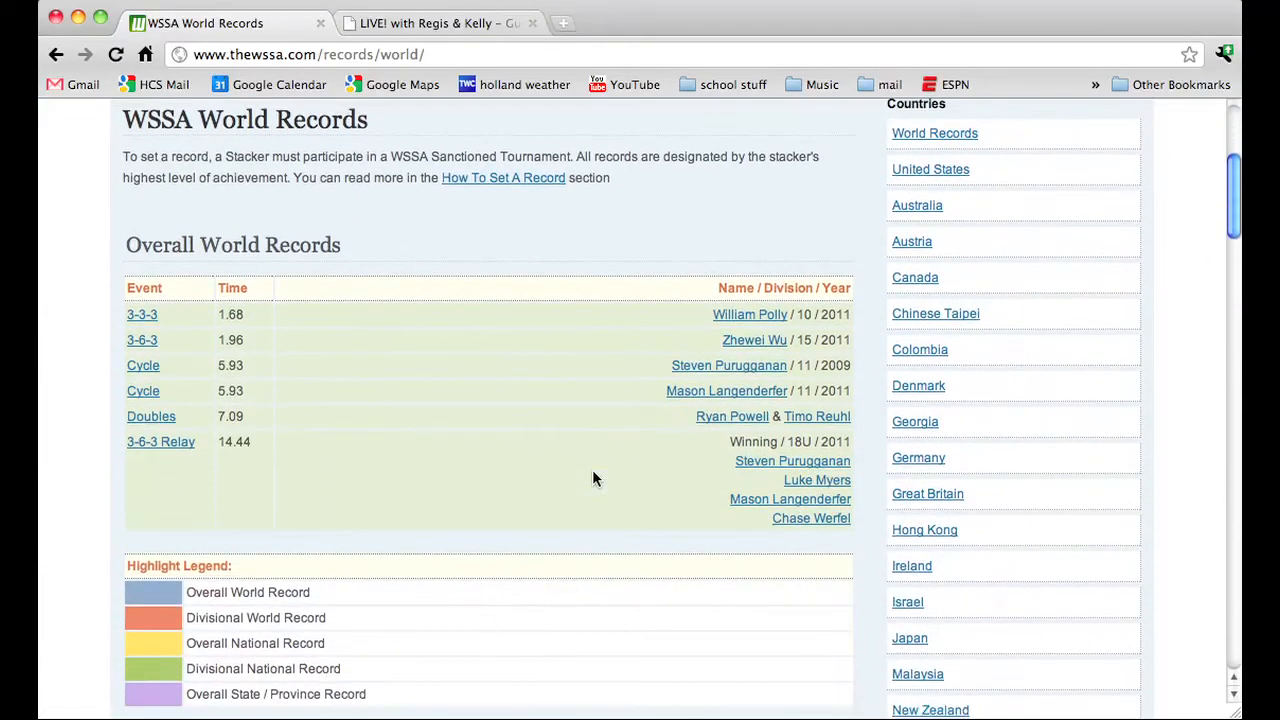
{"action": "scroll", "scroll_direction": "down", "scroll_amount": 3}
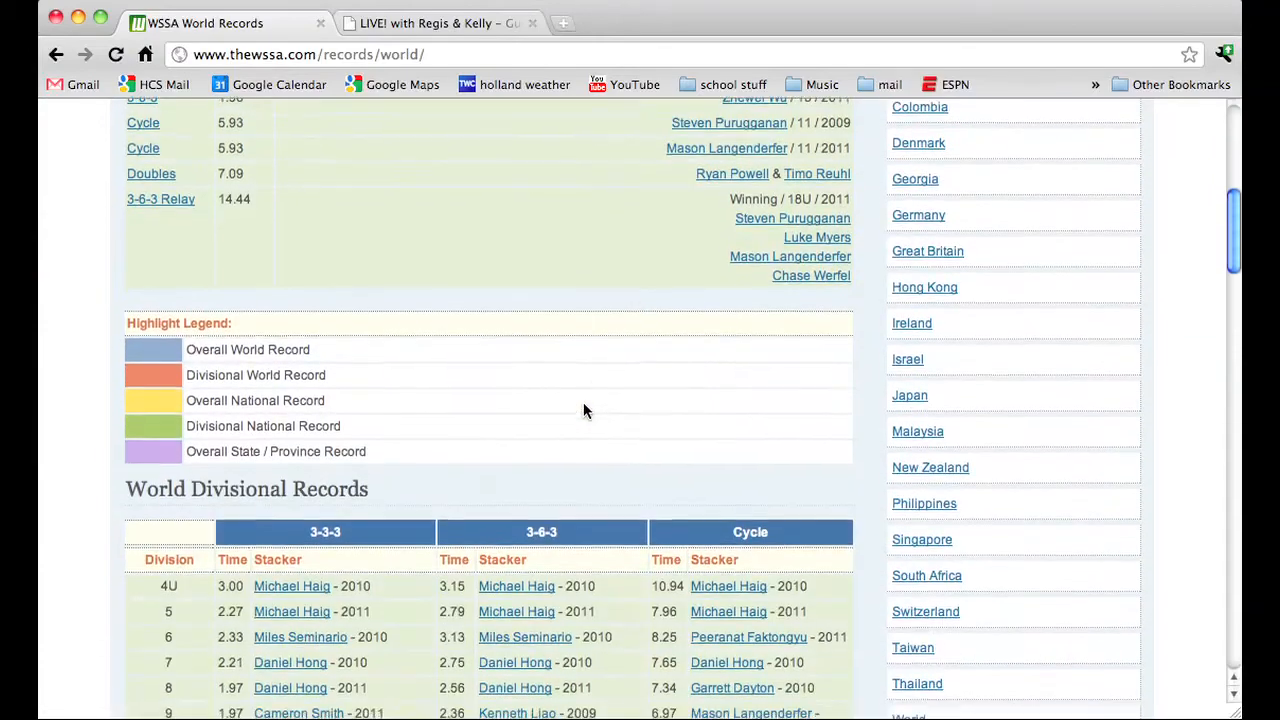
{"action": "scroll", "scroll_direction": "down", "scroll_amount": 3}
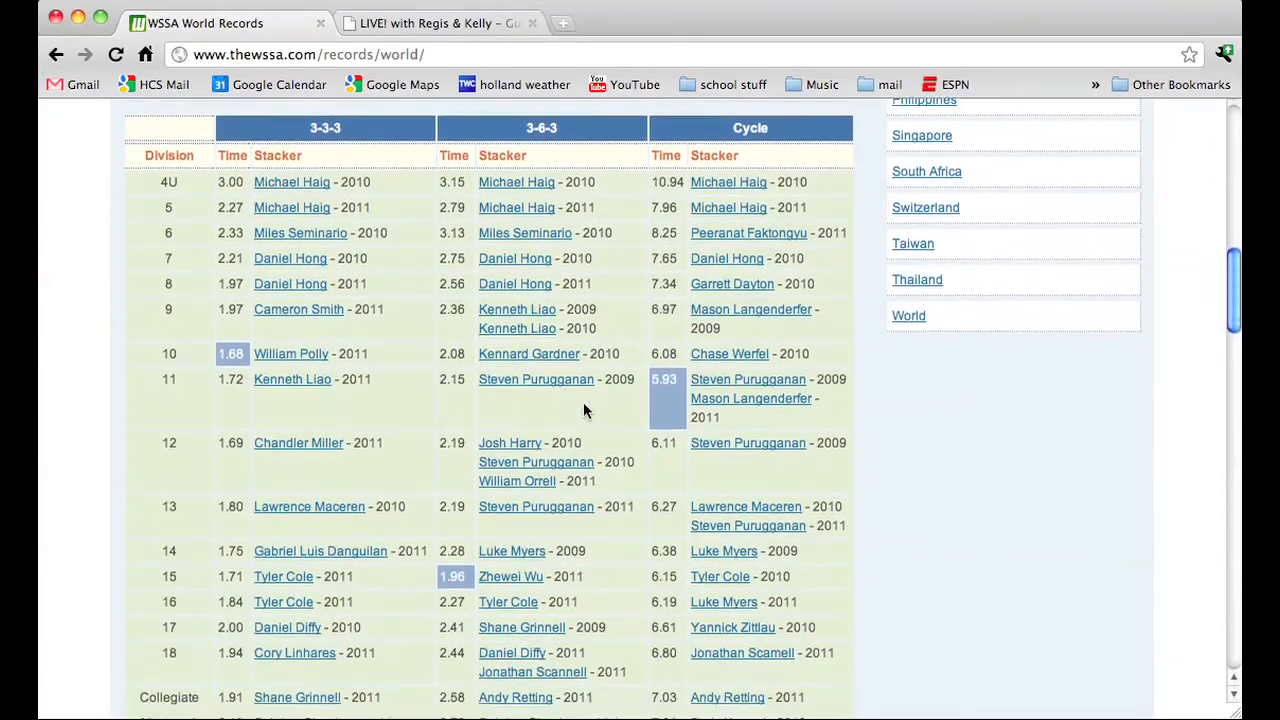
{"action": "scroll", "scroll_direction": "down", "scroll_amount": 3}
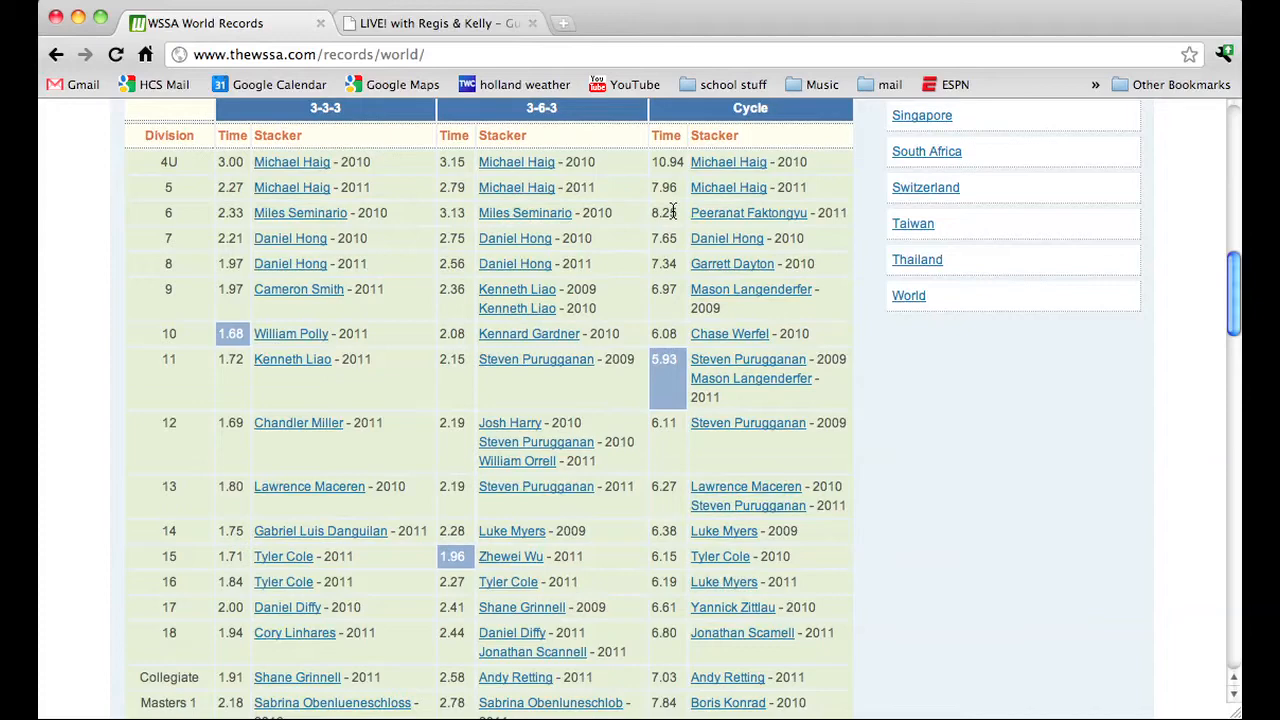
{"action": "mouse_move", "coordinate": [253, 201]}
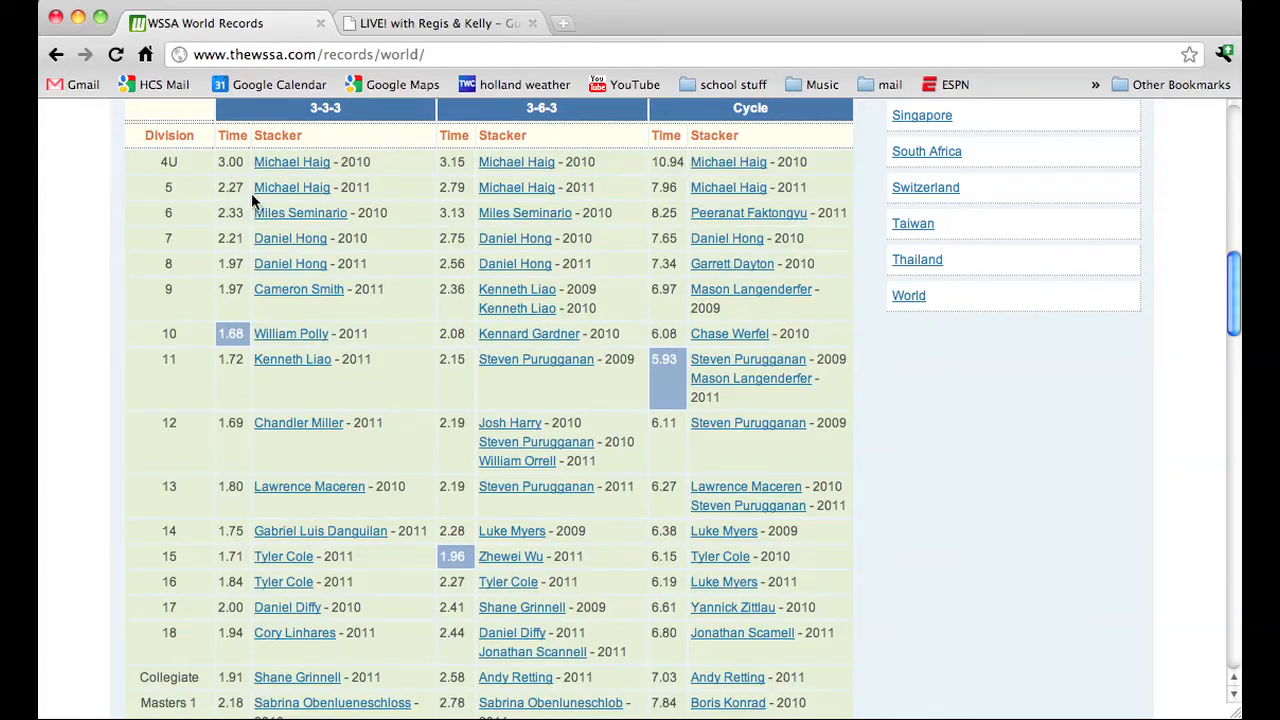
{"action": "mouse_move", "coordinate": [240, 207]}
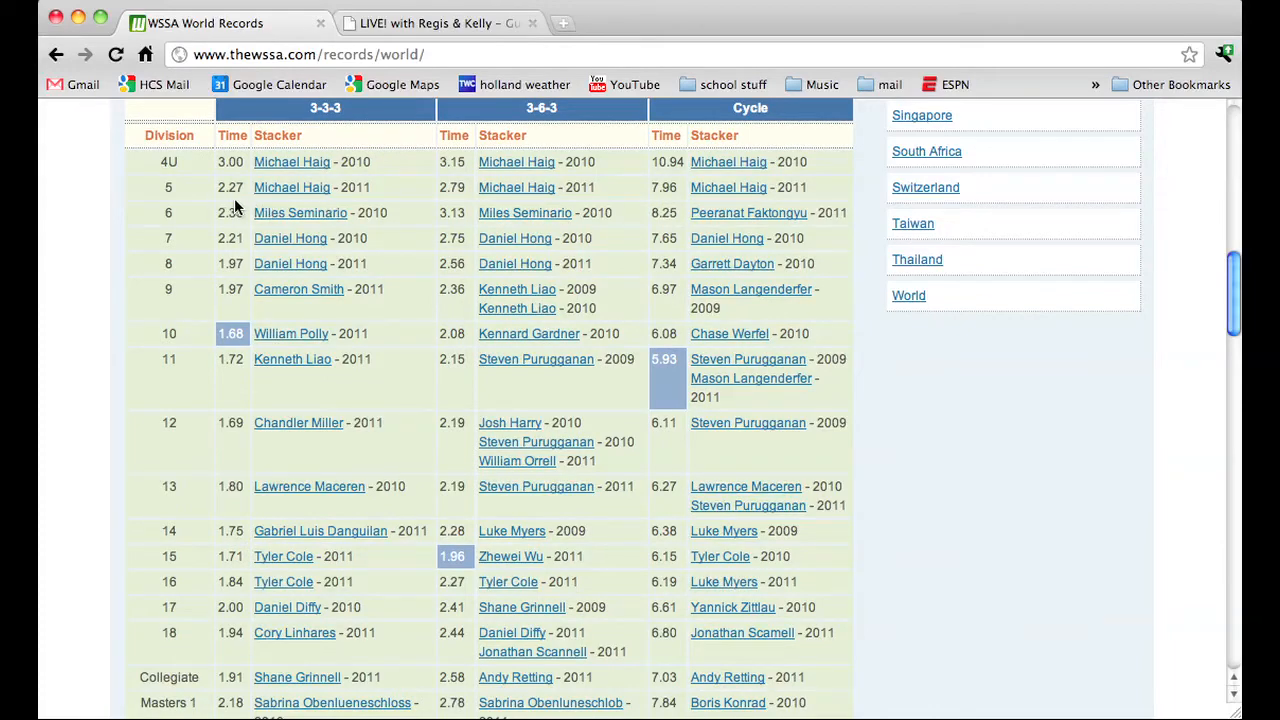
{"action": "mouse_move", "coordinate": [647, 210]}
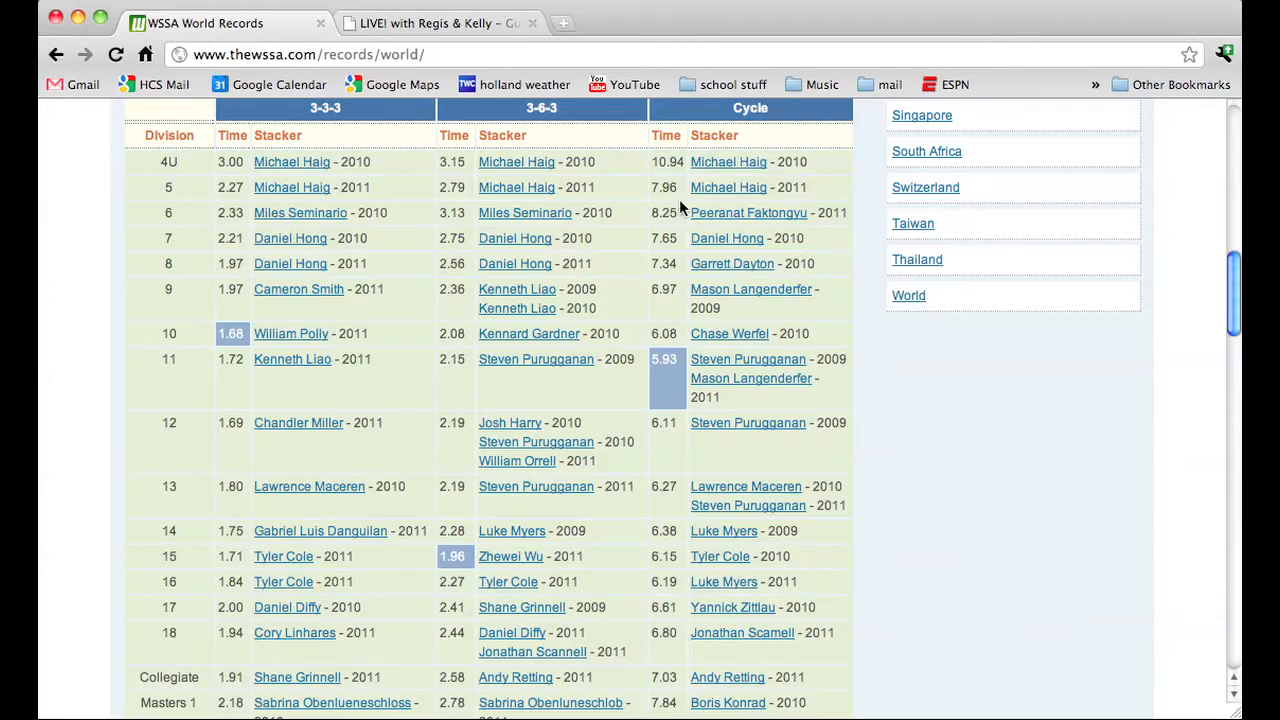
{"action": "mouse_move", "coordinate": [670, 227]}
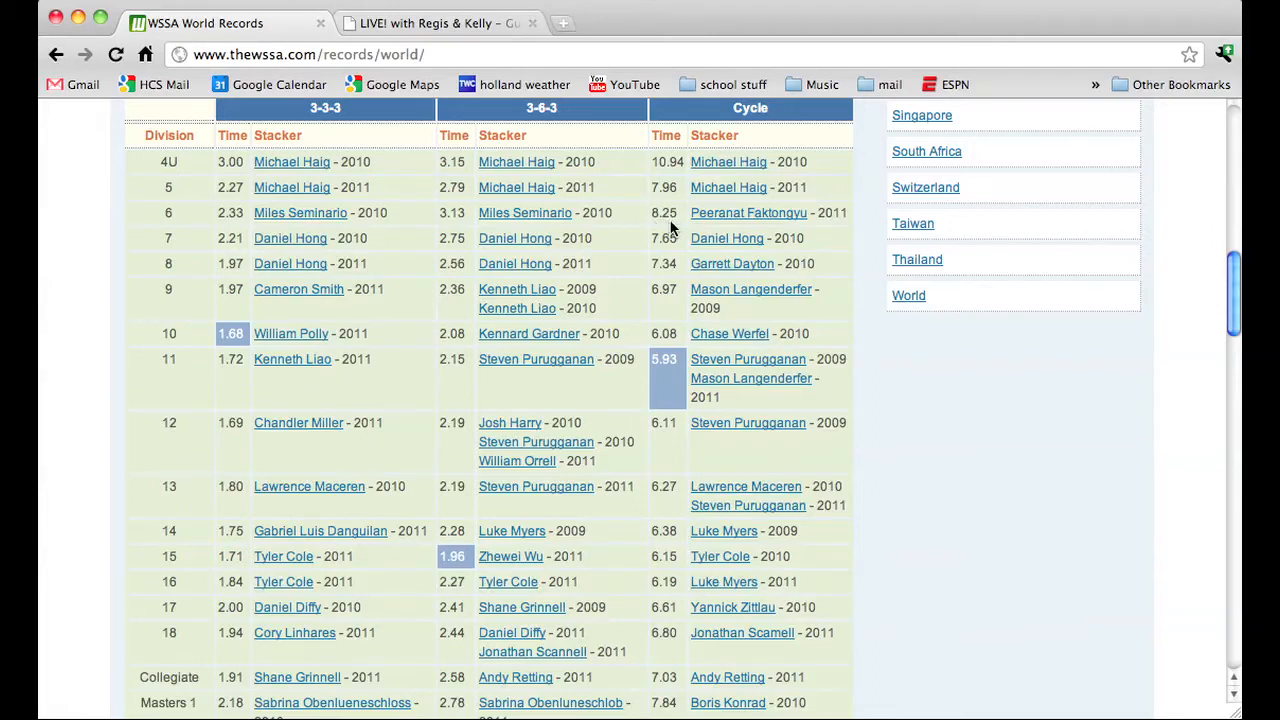
{"action": "mouse_move", "coordinate": [843, 229]}
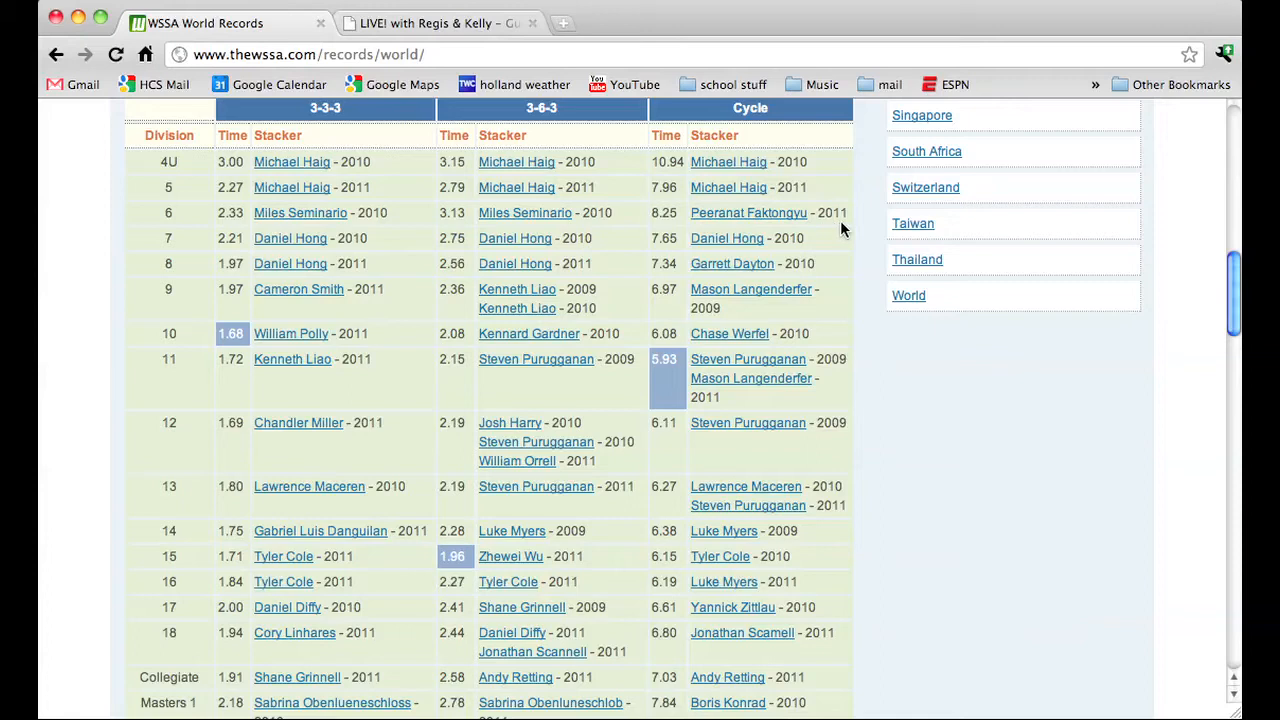
{"action": "mouse_move", "coordinate": [863, 224]}
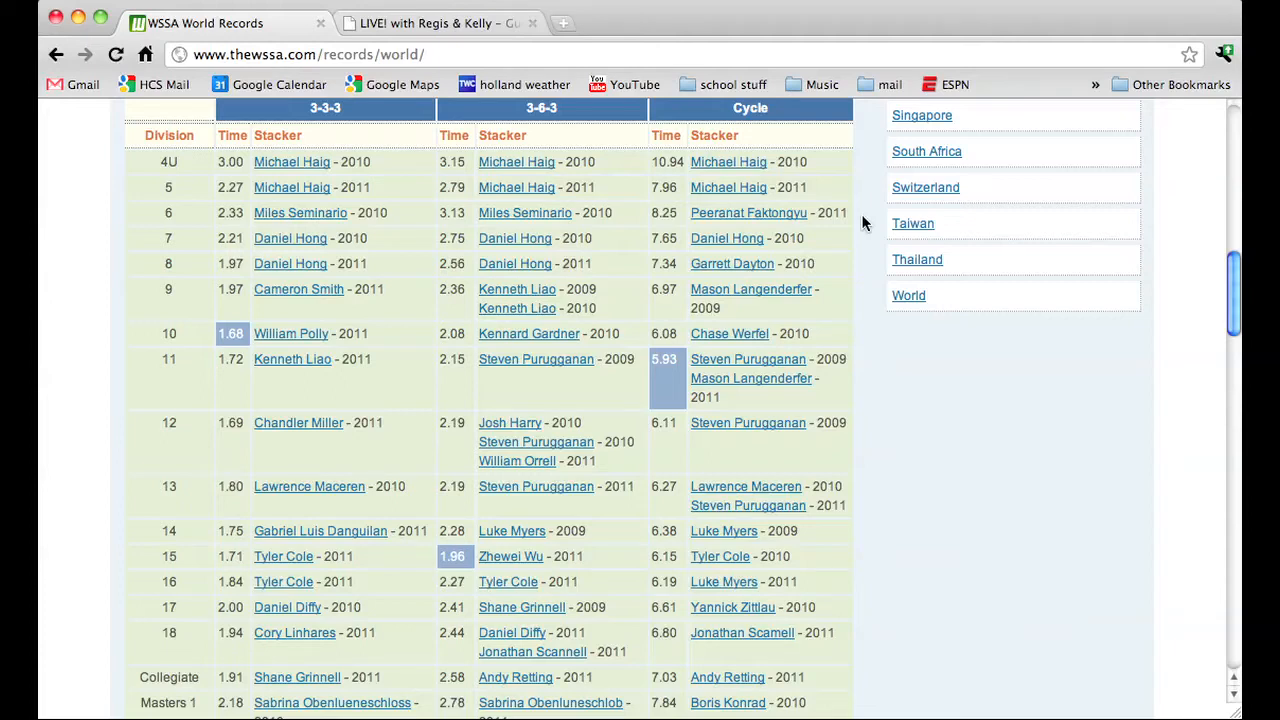
{"action": "mouse_move", "coordinate": [843, 203]}
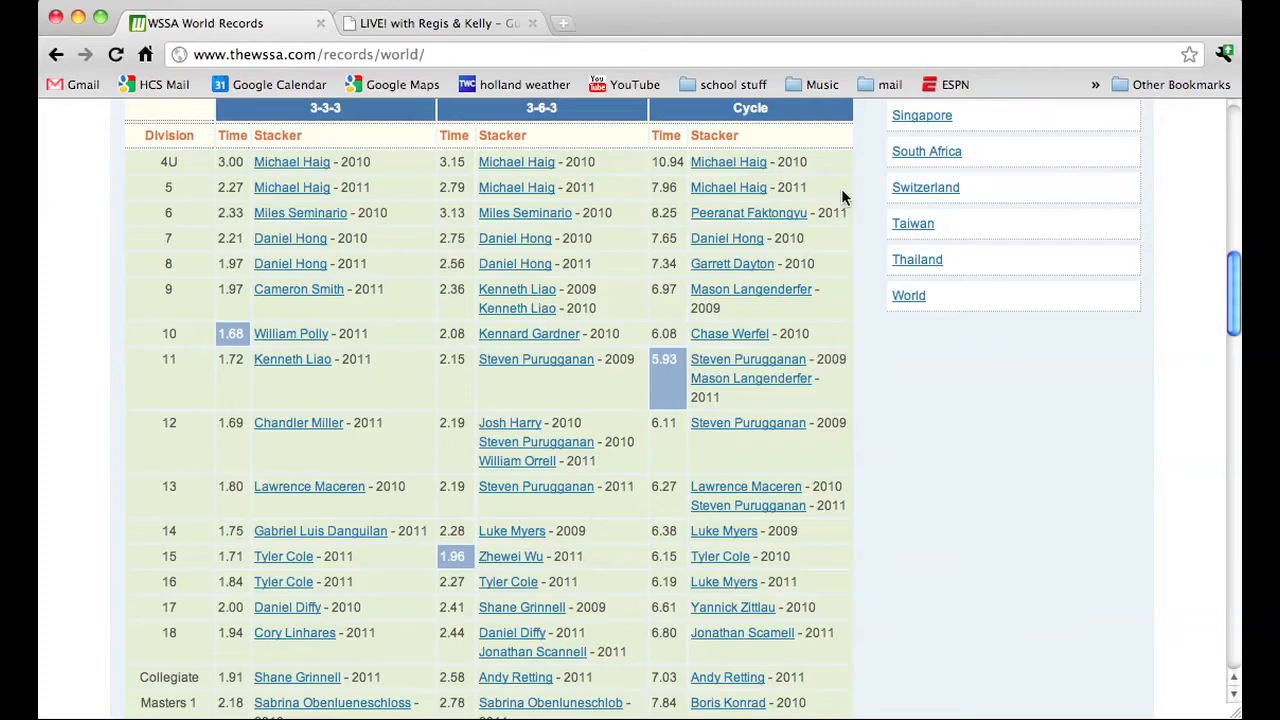
Scroll to the World Relay Records by Age Division, then show the LIVE! with Regis & Kelly guest guide.
{"action": "scroll", "scroll_direction": "down", "scroll_amount": 3}
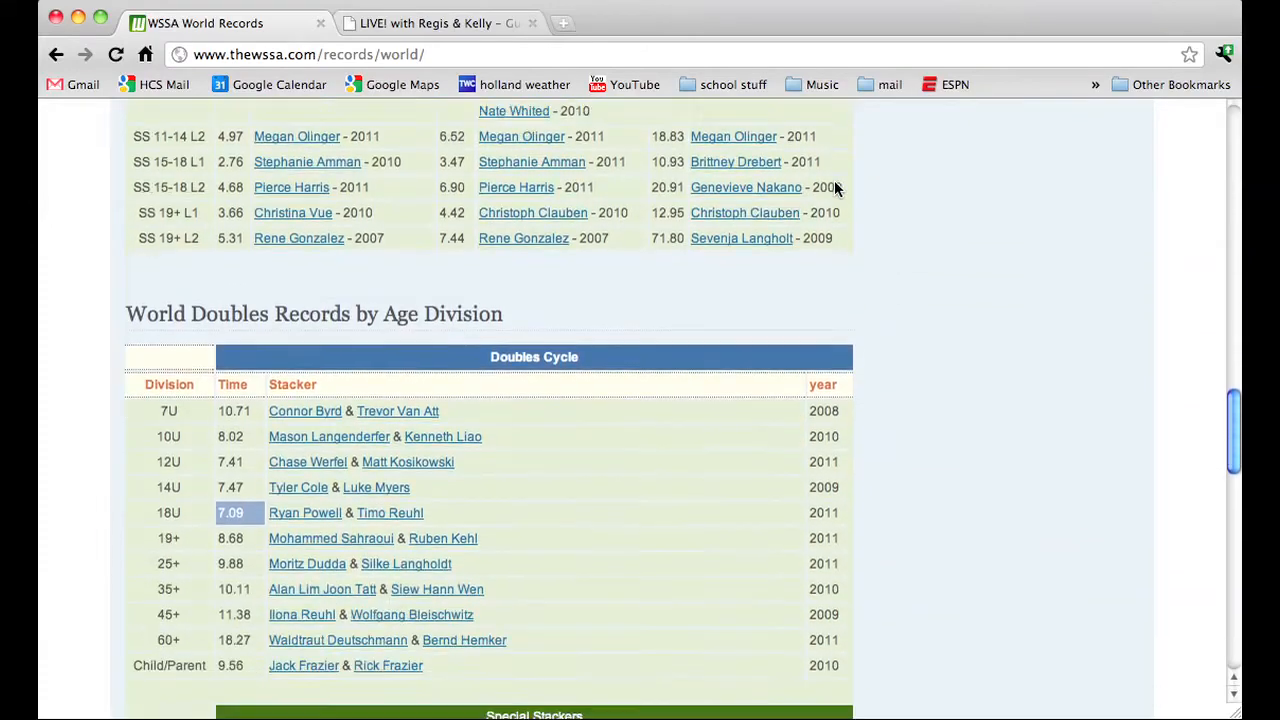
{"action": "scroll", "scroll_direction": "down", "scroll_amount": 3}
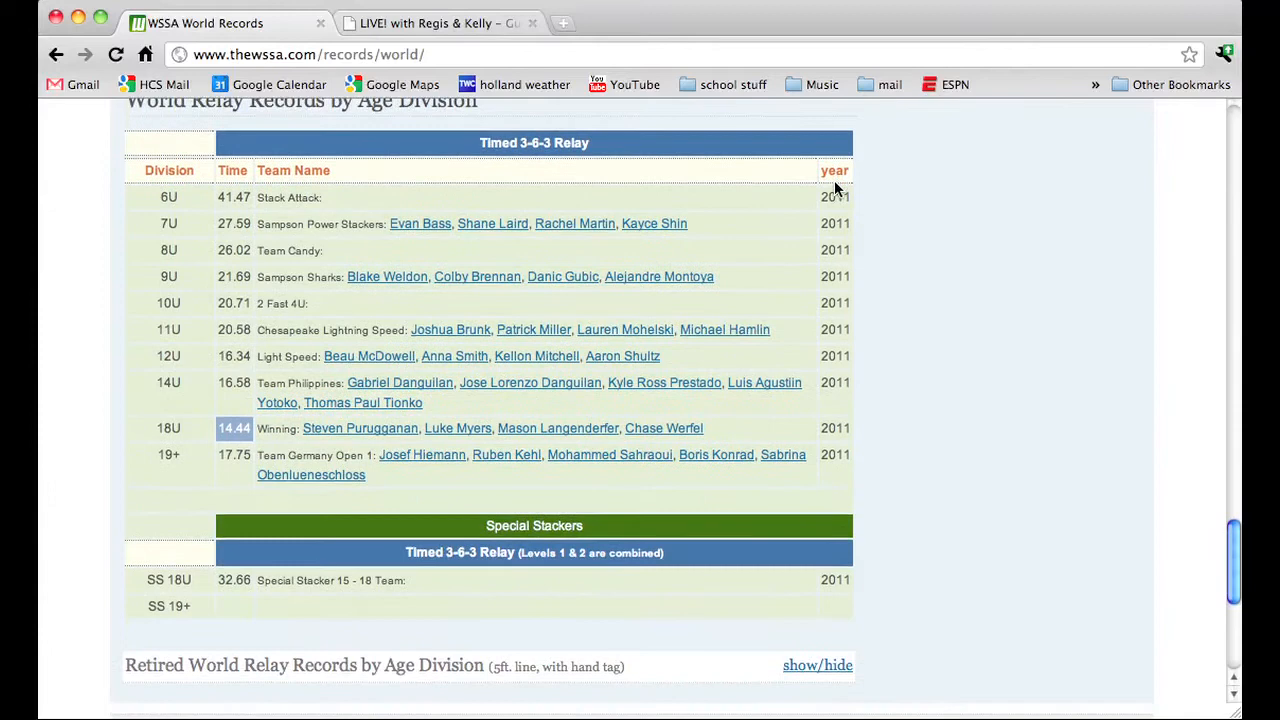
{"action": "scroll", "scroll_direction": "down", "scroll_amount": 3}
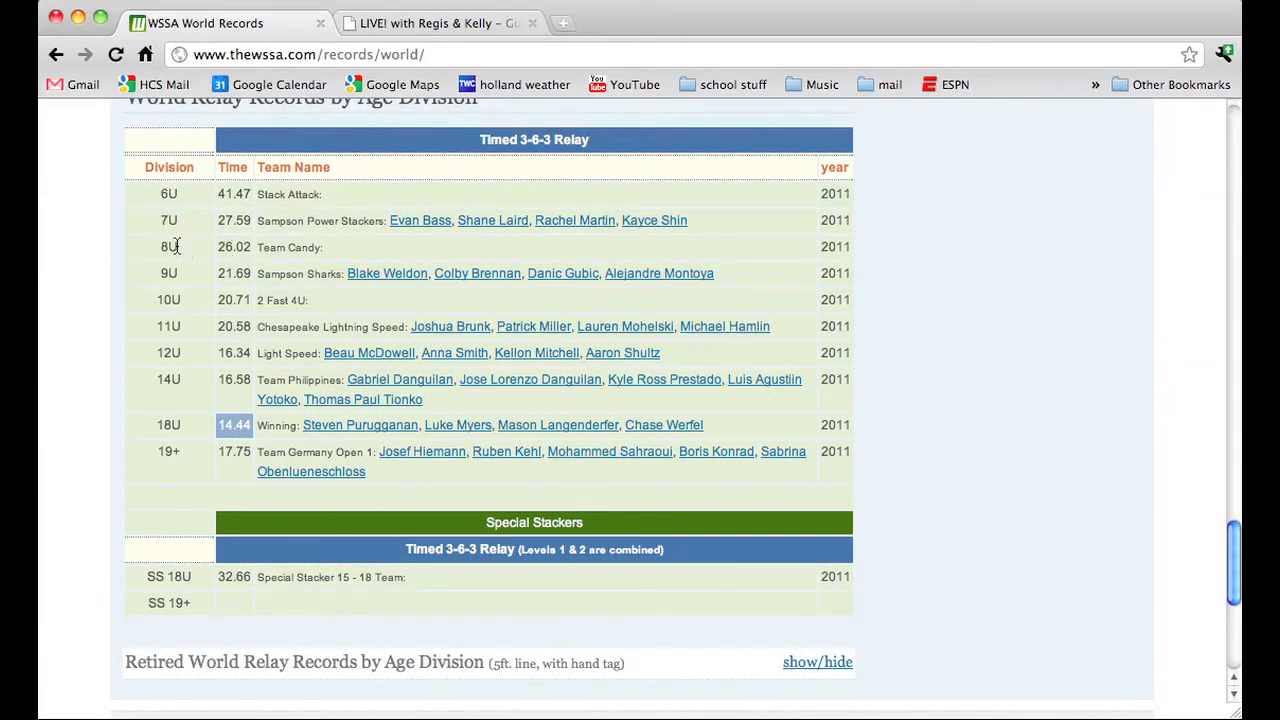
{"action": "mouse_move", "coordinate": [275, 271]}
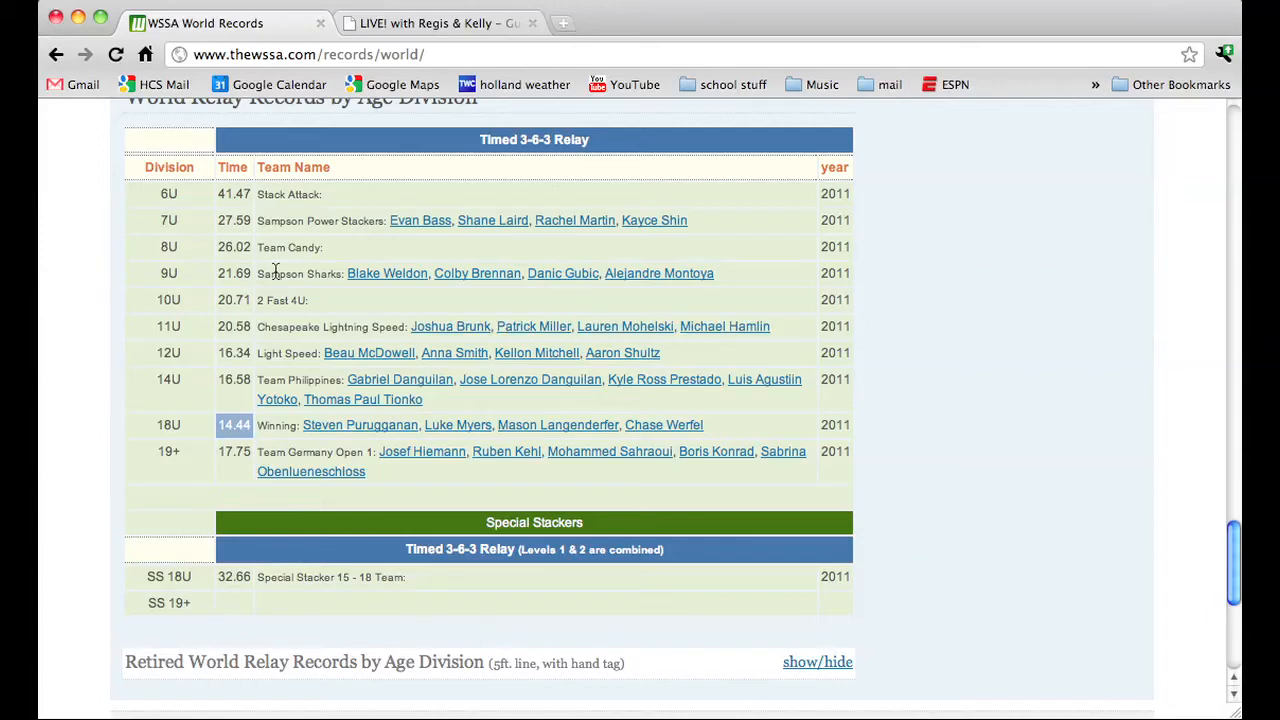
{"action": "mouse_move", "coordinate": [872, 183]}
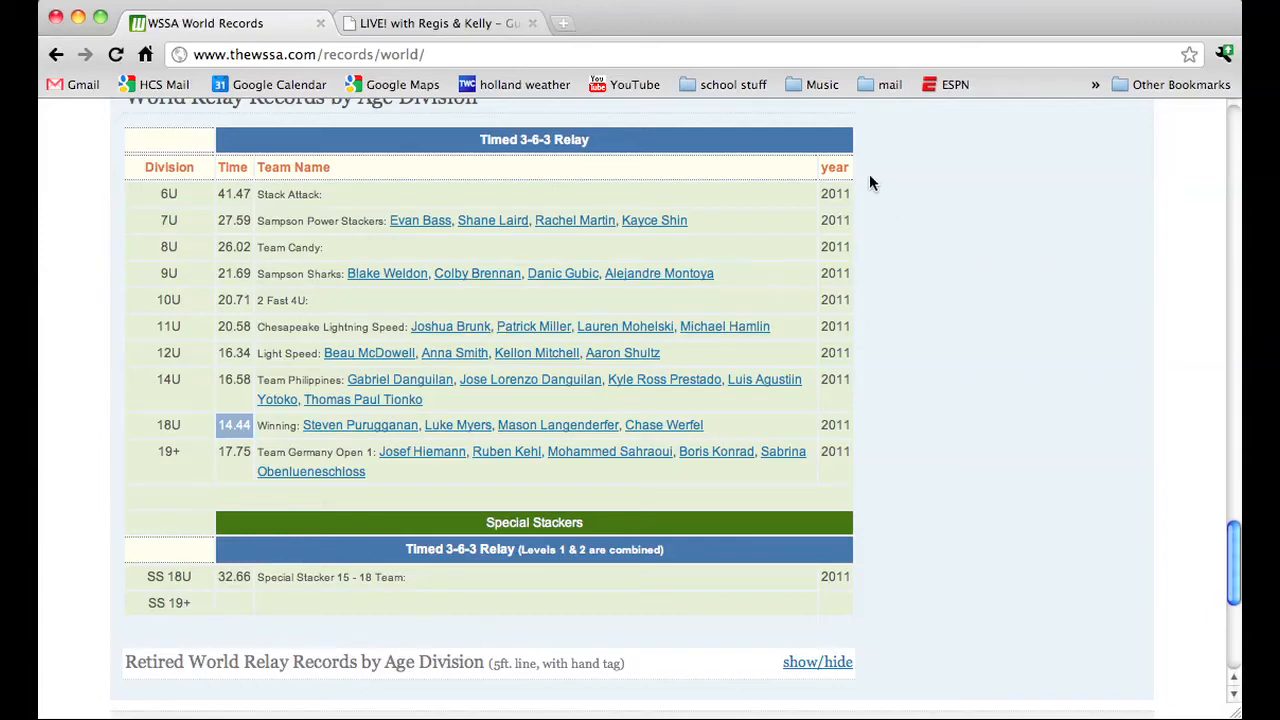
{"action": "left_click", "coordinate": [437, 23]}
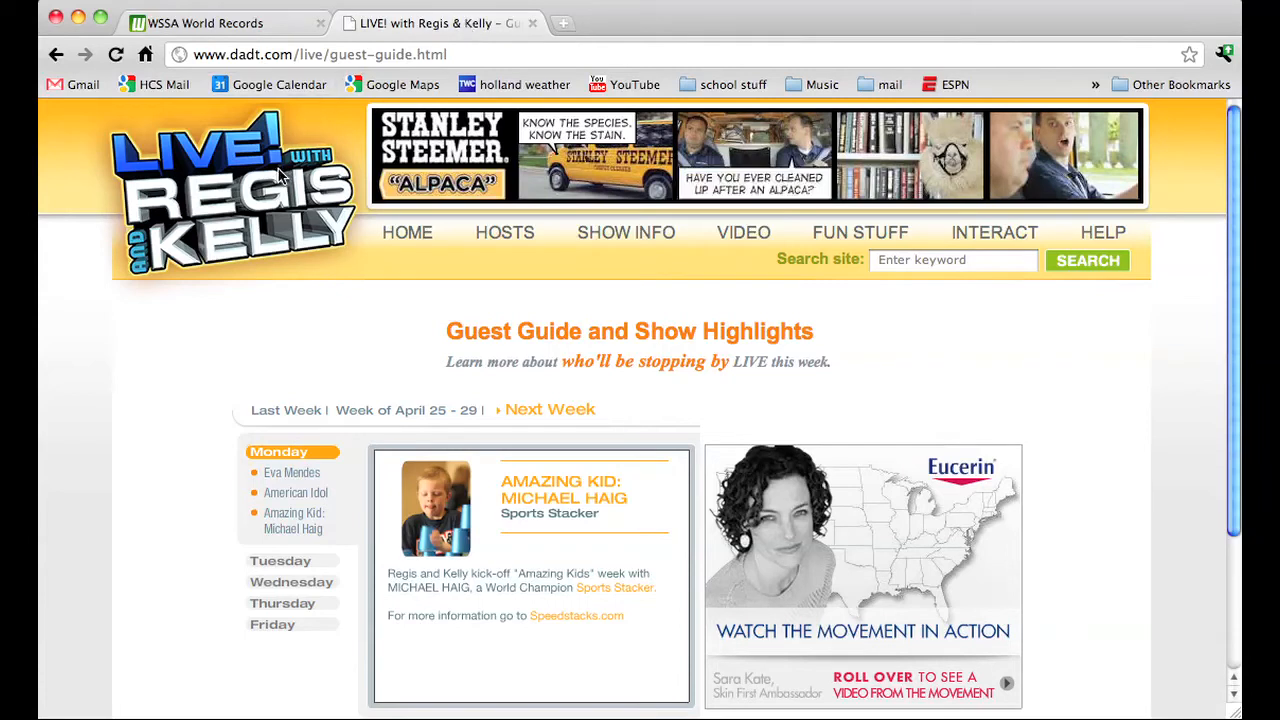
{"action": "mouse_move", "coordinate": [245, 442]}
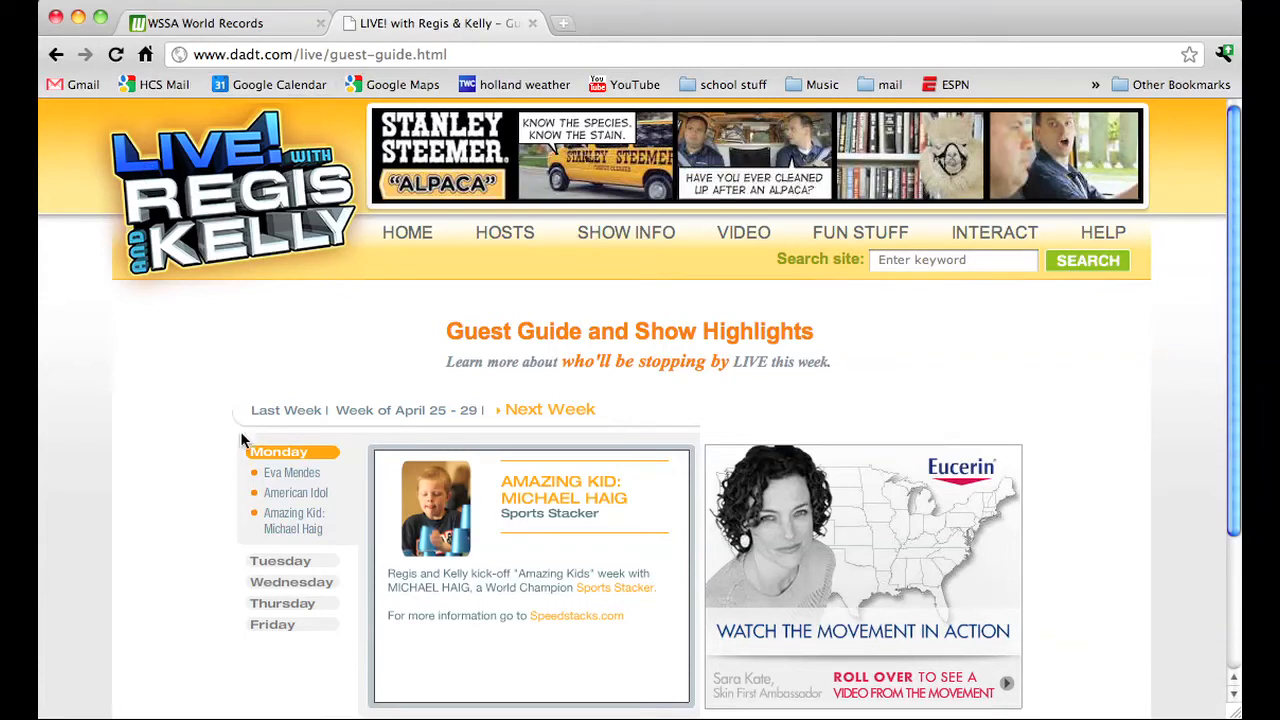
{"action": "mouse_move", "coordinate": [283, 497]}
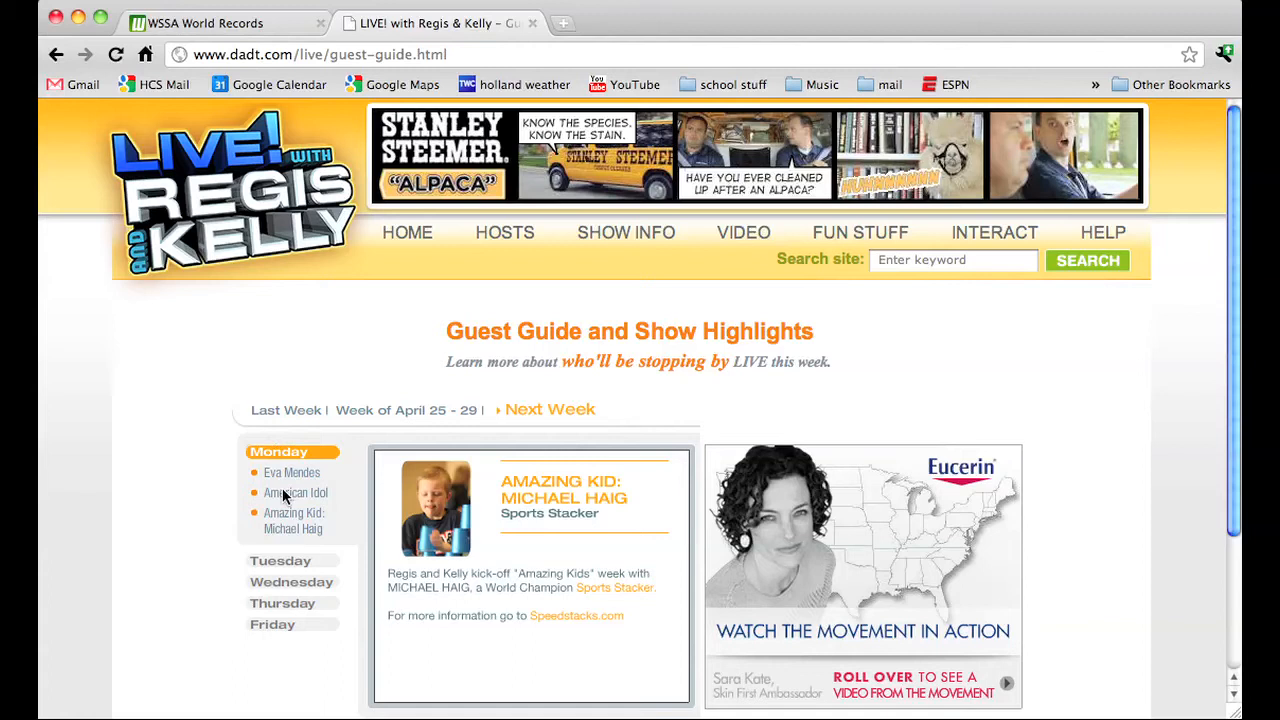